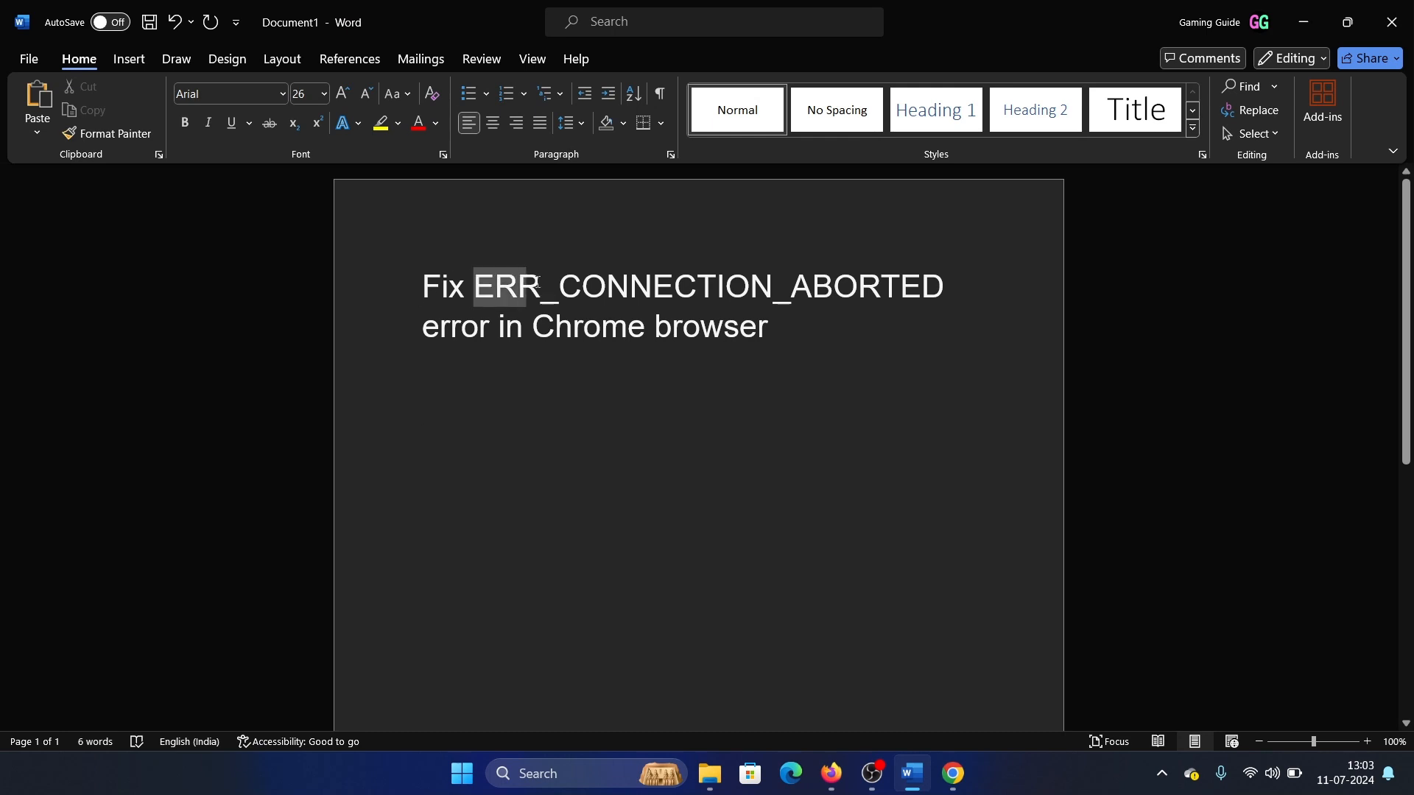
- Upvote the recommended answer about antivirus blocking Chrome in the help forum thread
click(778, 327)
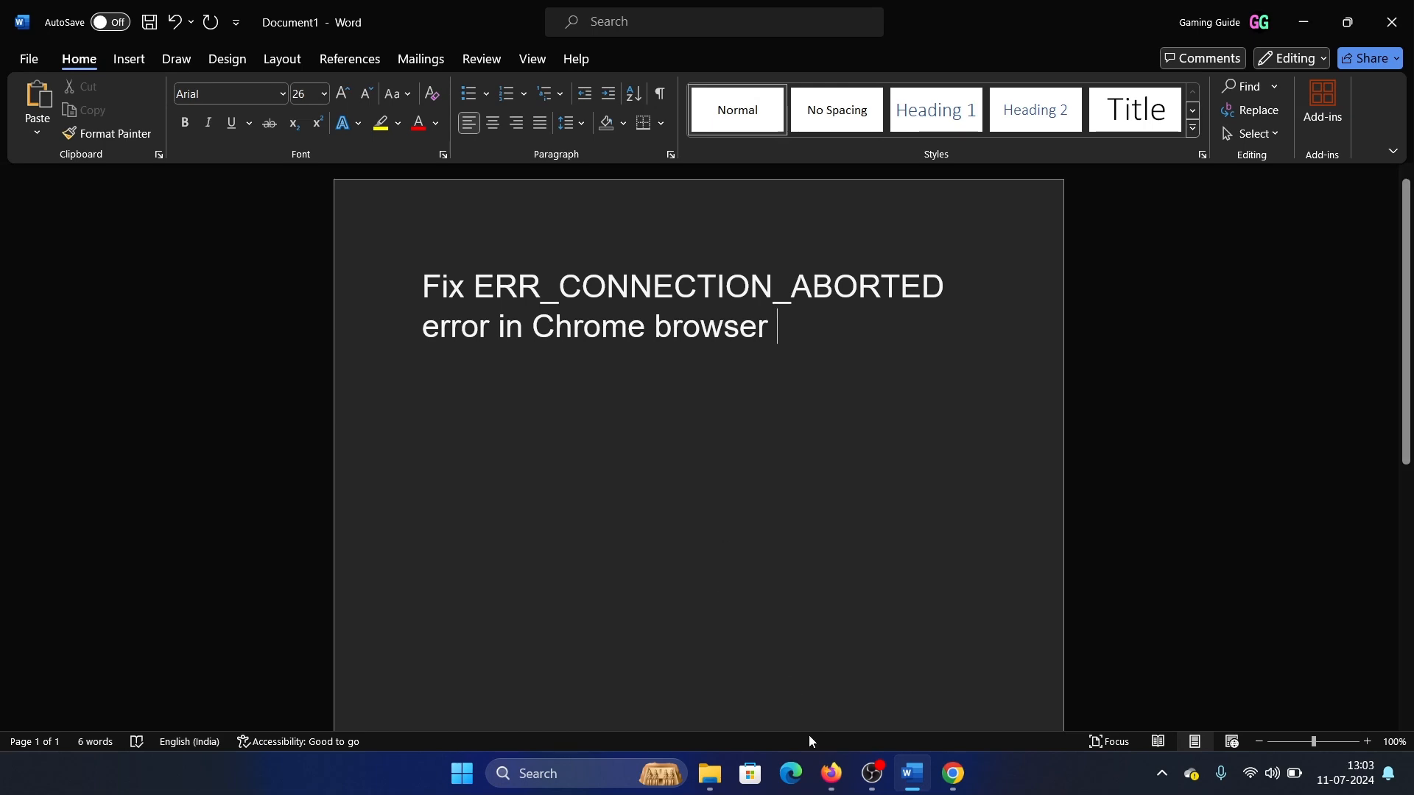
mouse_move(829, 781)
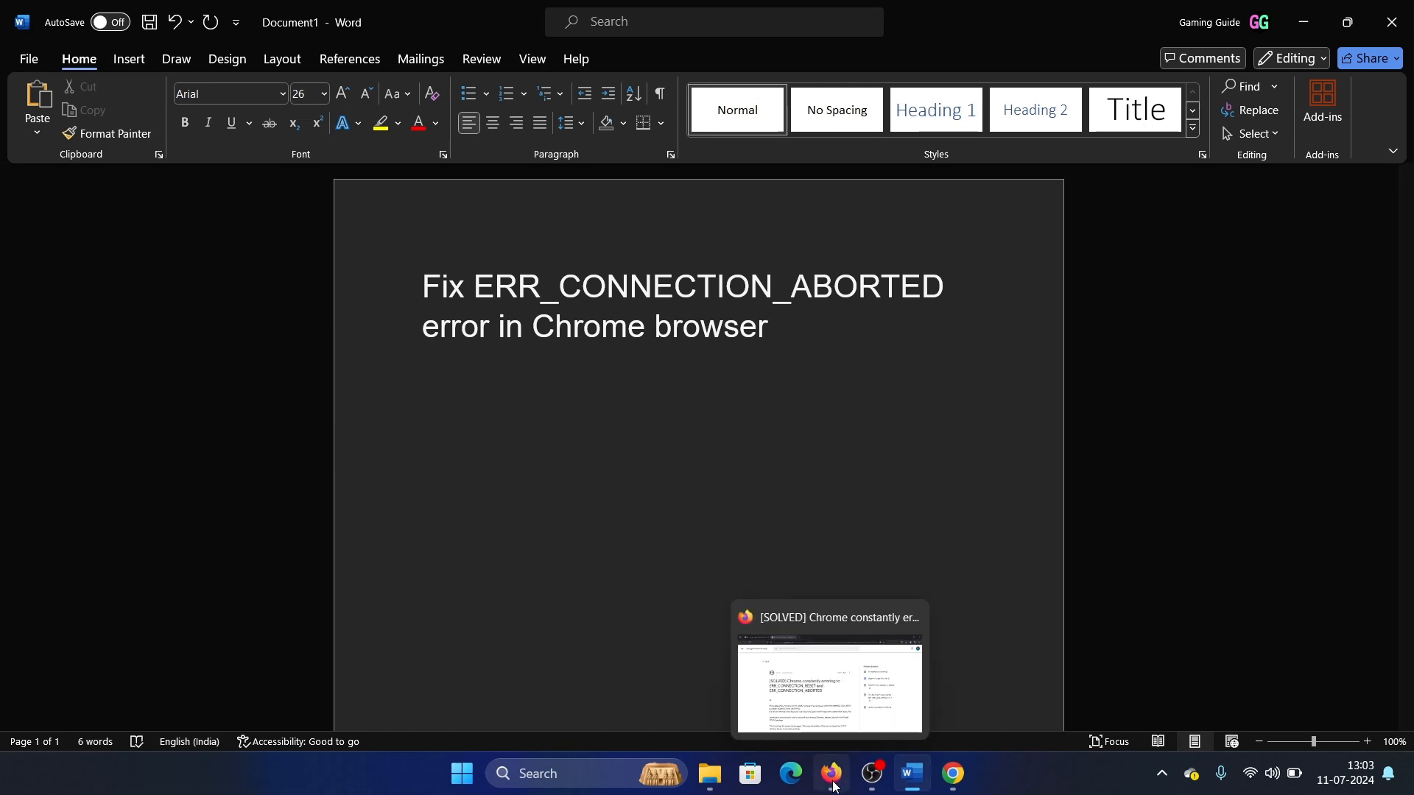
click(830, 780)
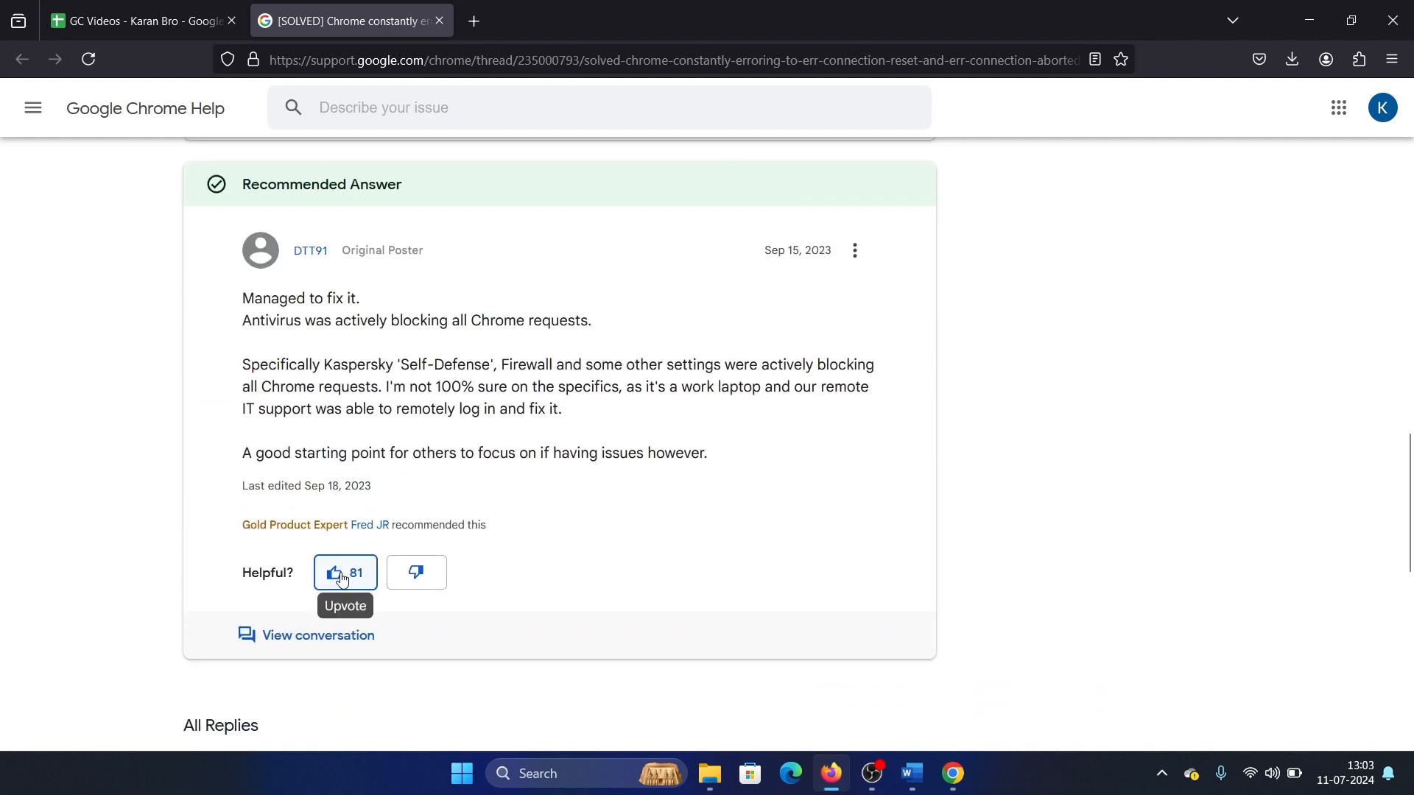
click(345, 573)
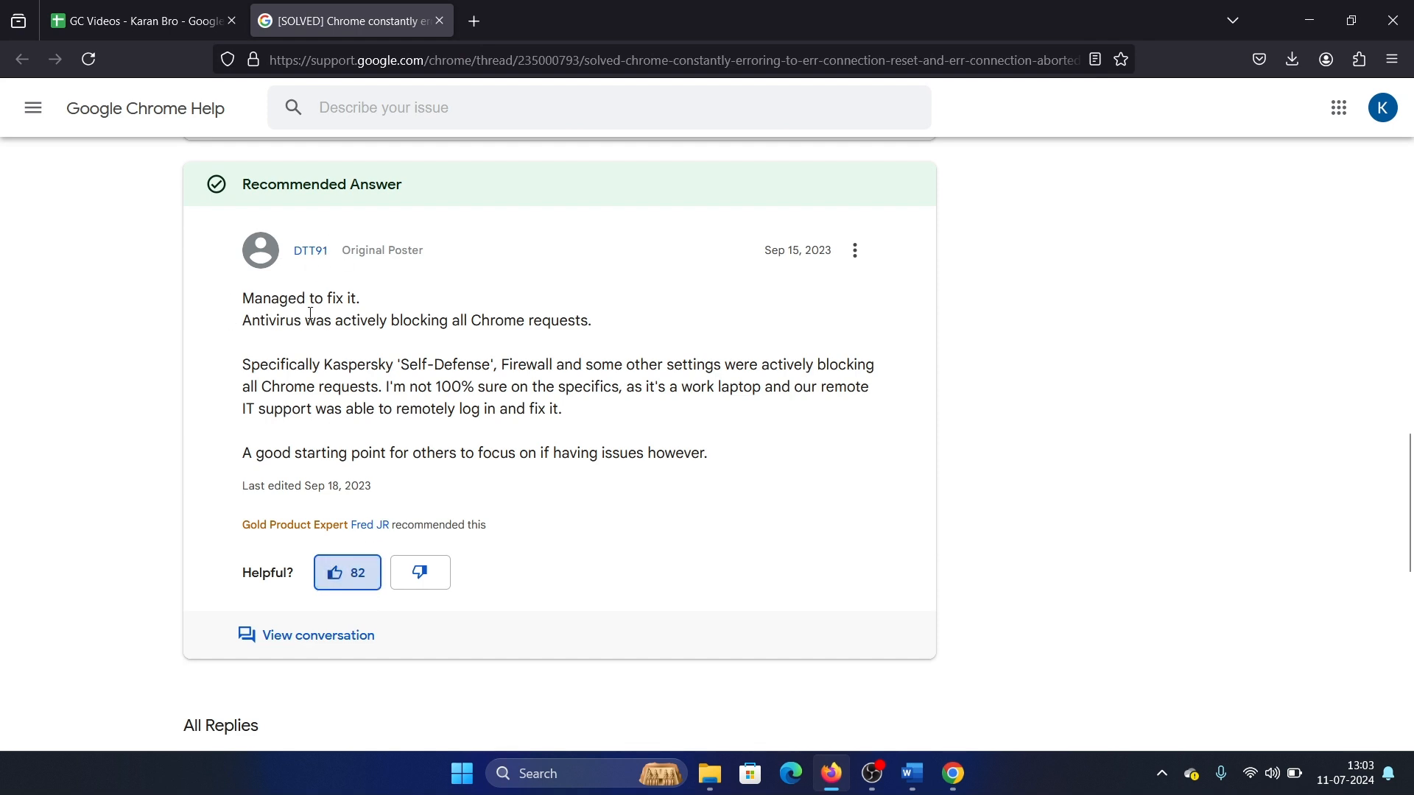
click(347, 573)
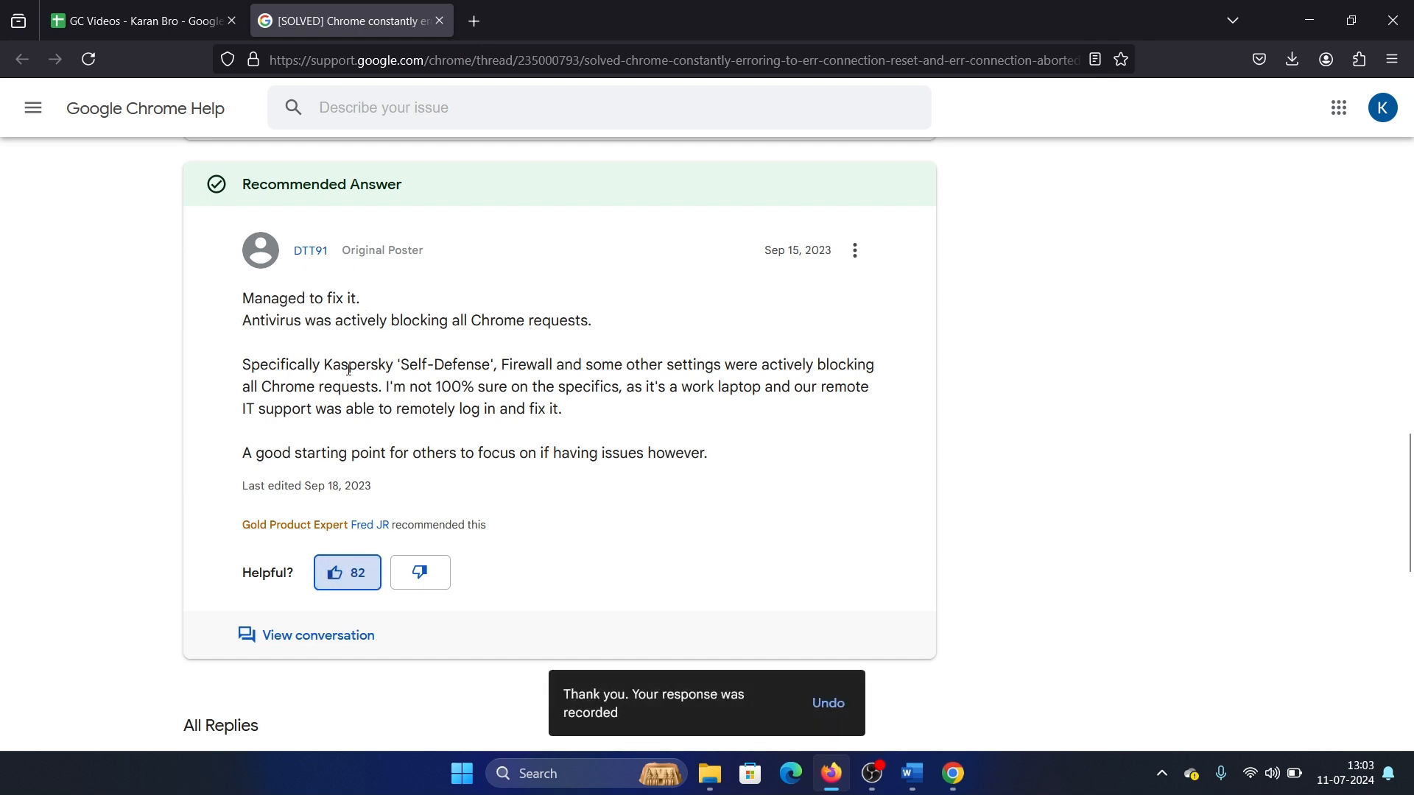
mouse_move(587, 340)
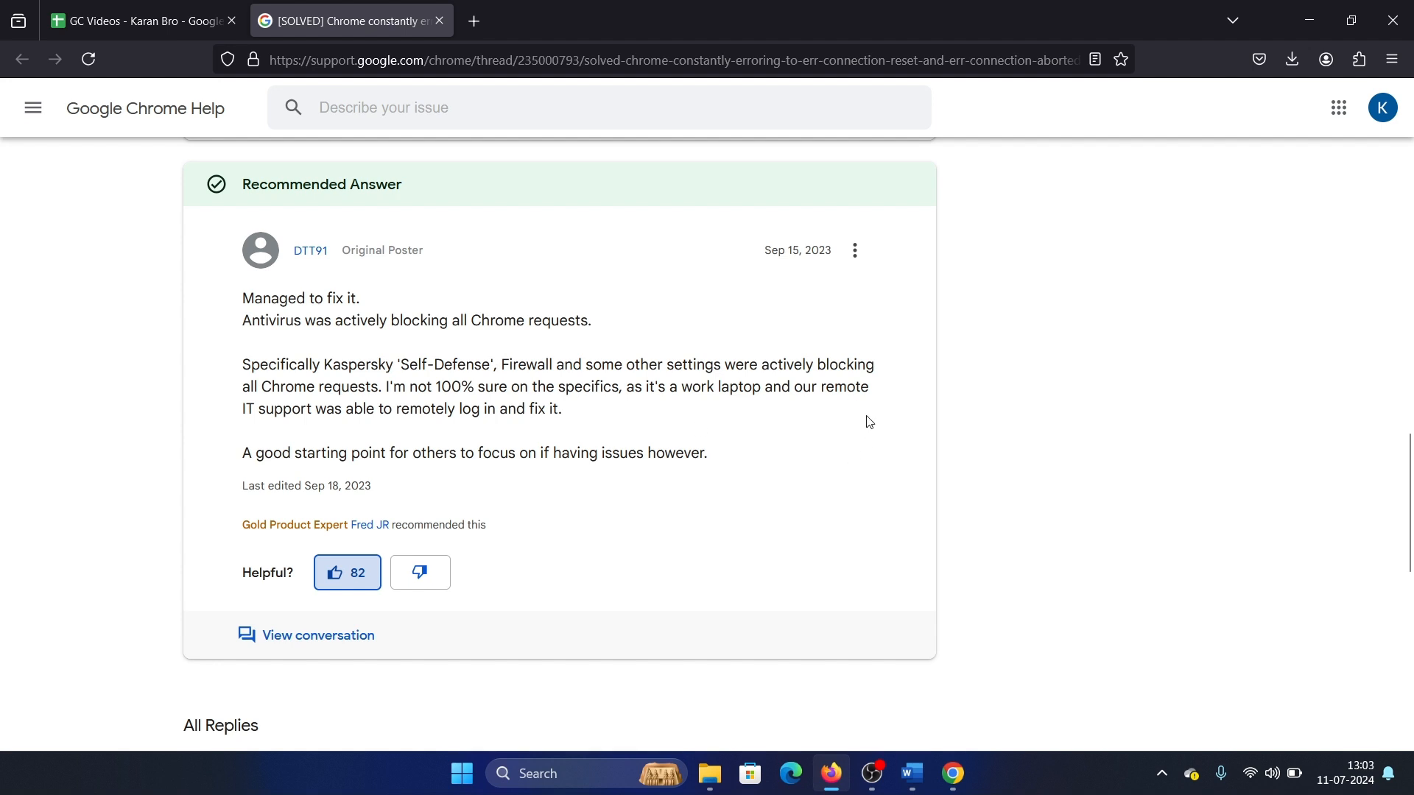
mouse_move(985, 749)
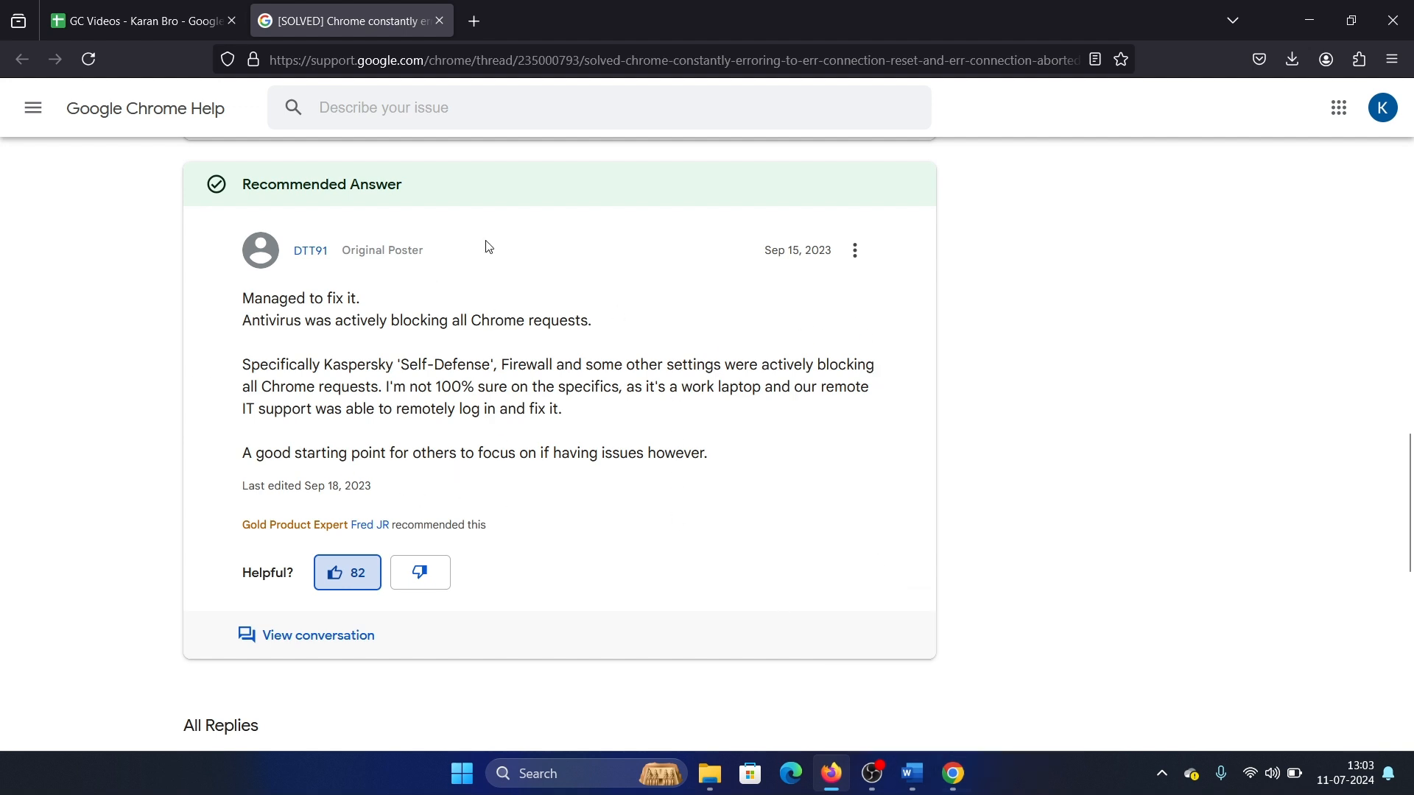
mouse_move(356, 275)
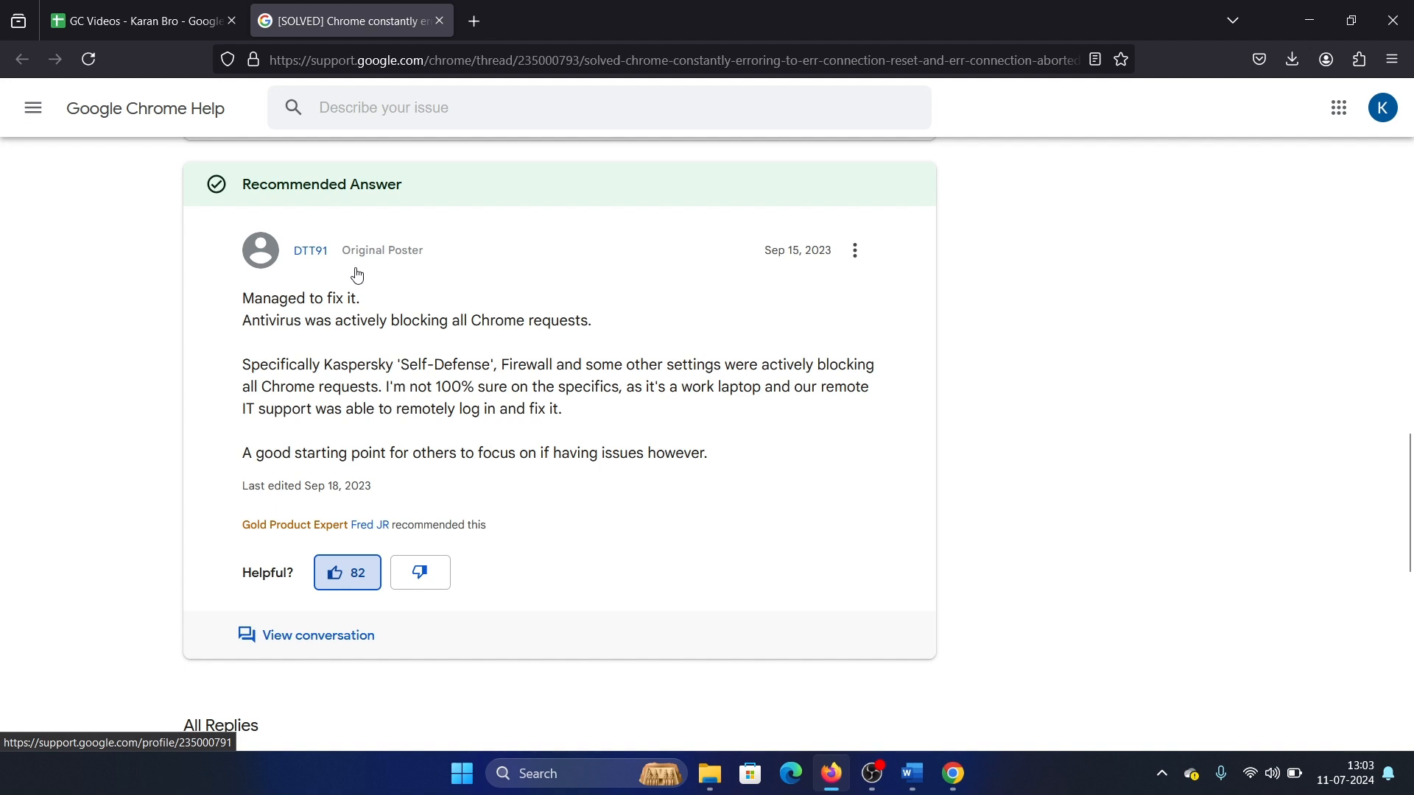
mouse_move(761, 476)
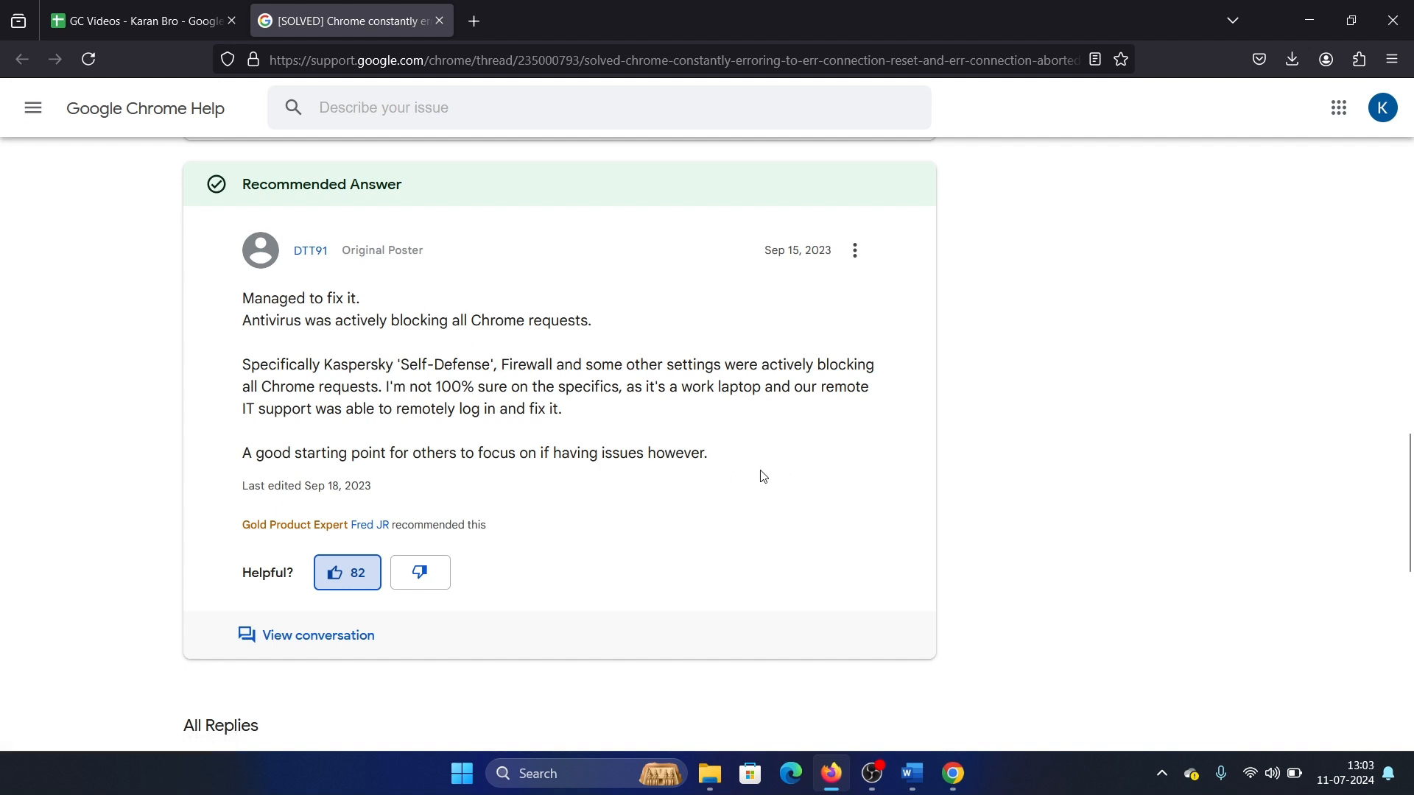
mouse_move(890, 589)
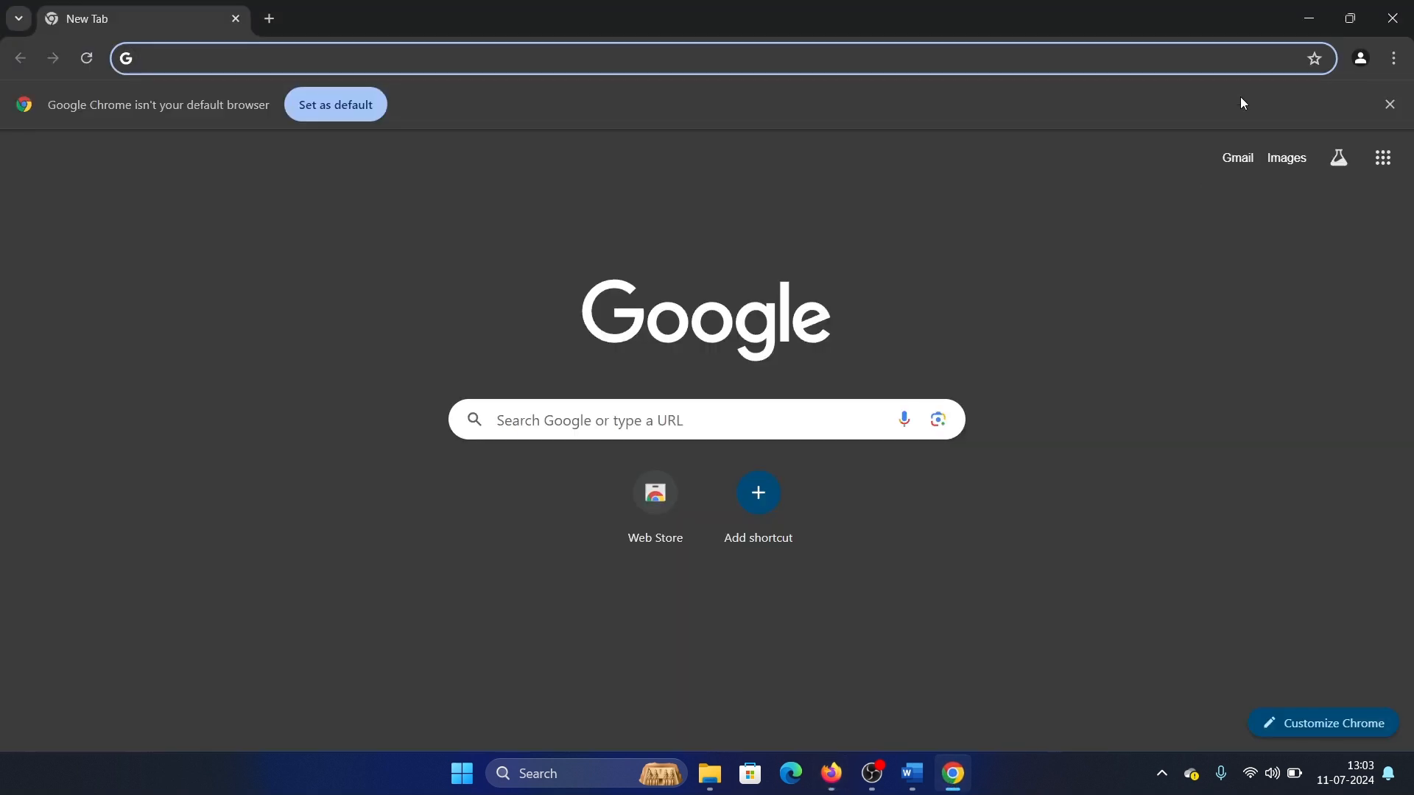
- Check the extensions page shows none installed, then relaunch Chrome from the desktop shortcut
click(1393, 58)
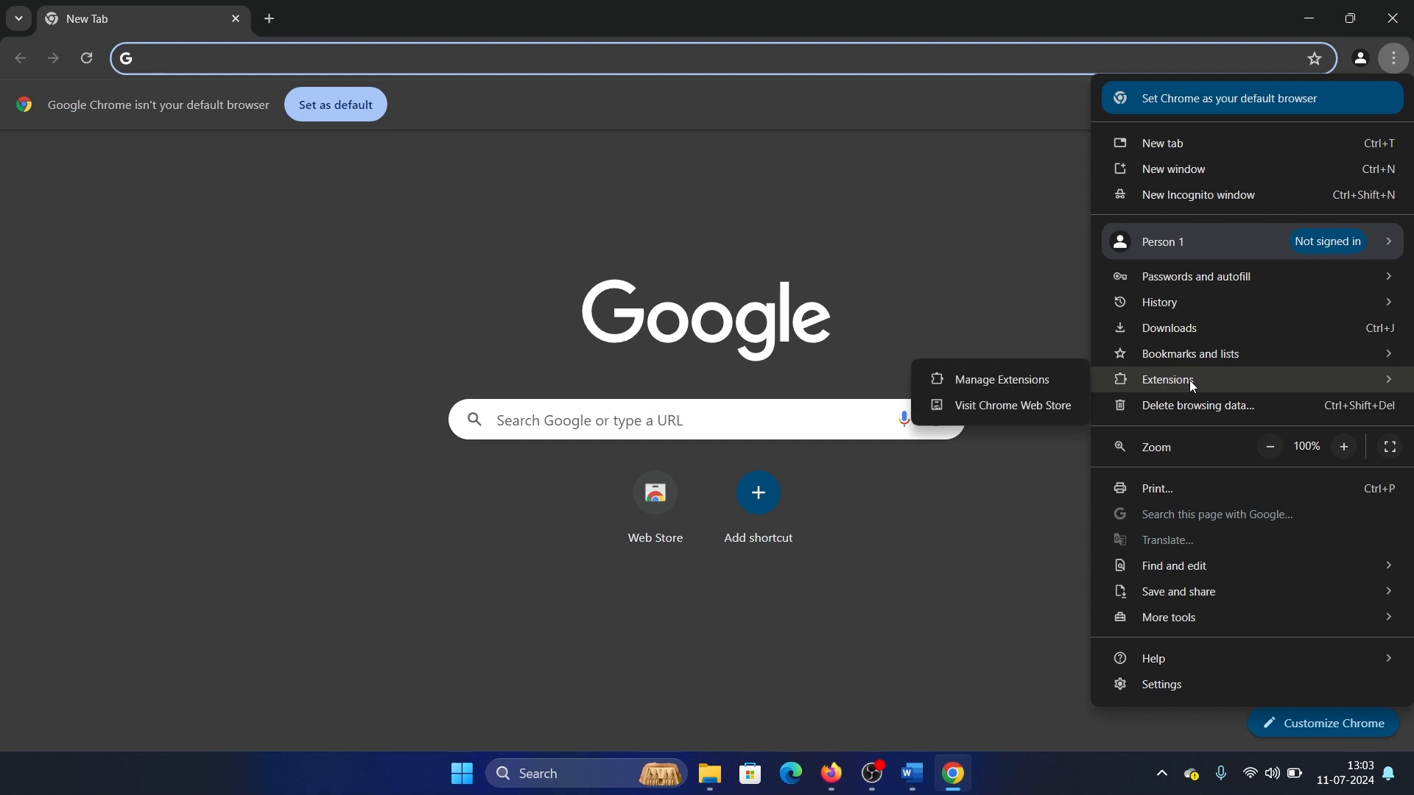
click(1000, 380)
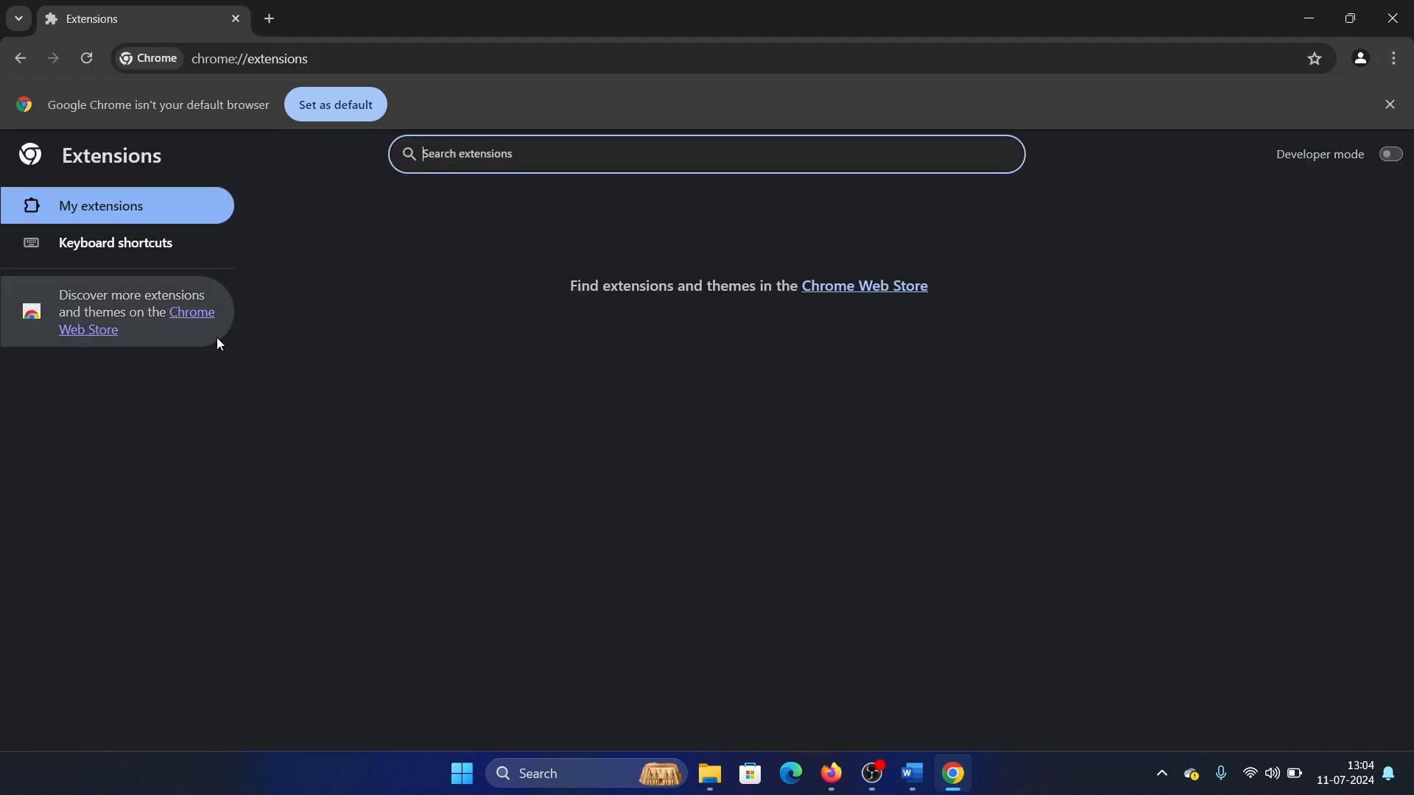
mouse_move(644, 311)
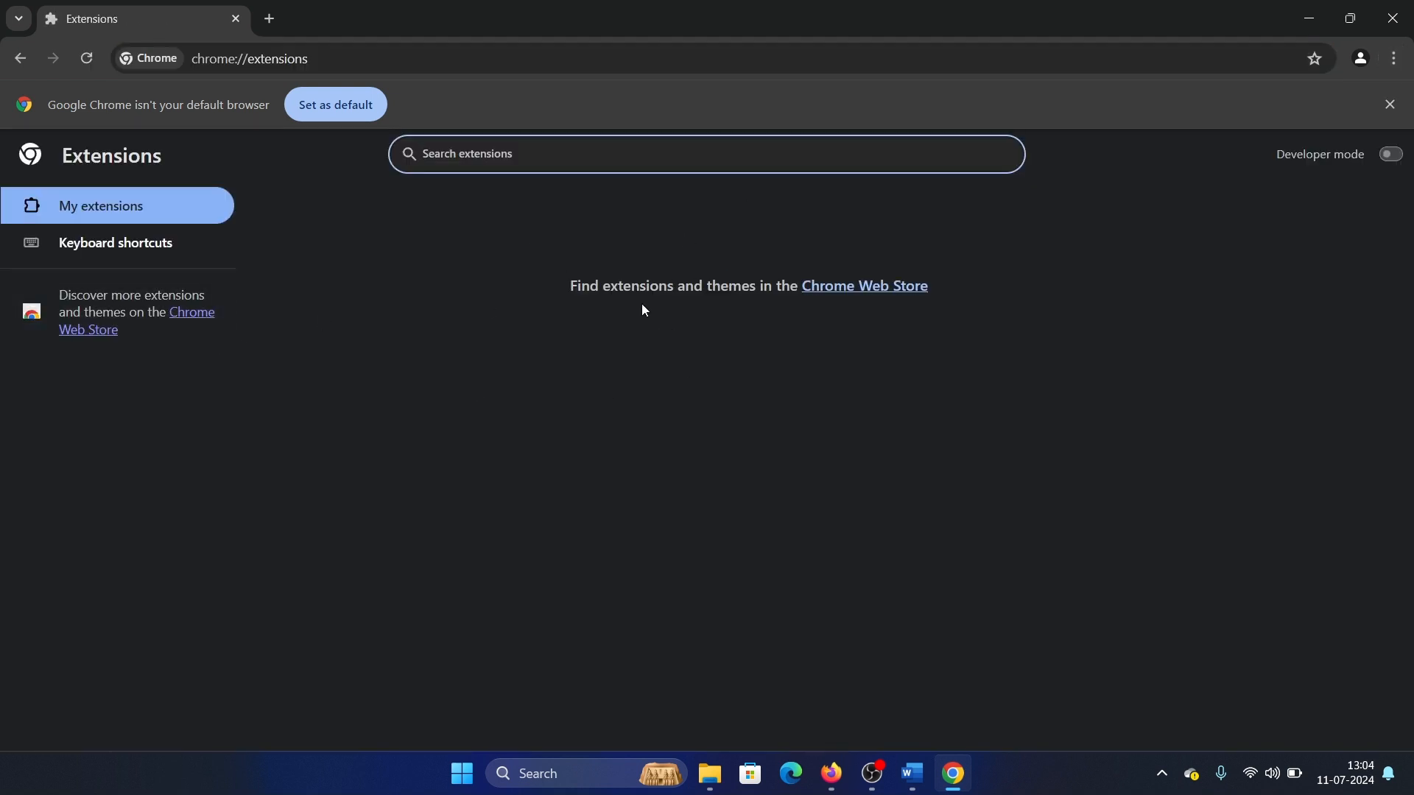
mouse_move(1144, 39)
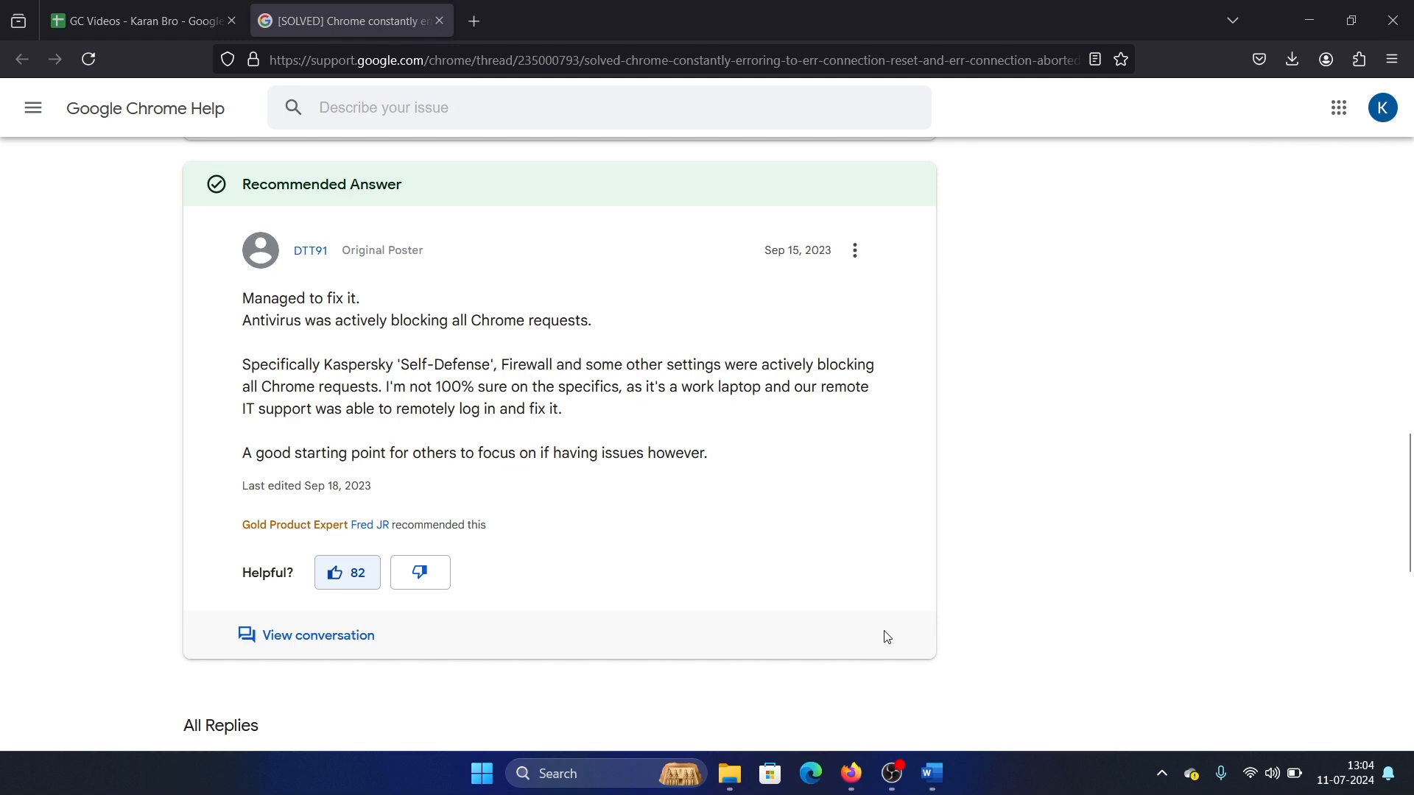
mouse_move(1308, 19)
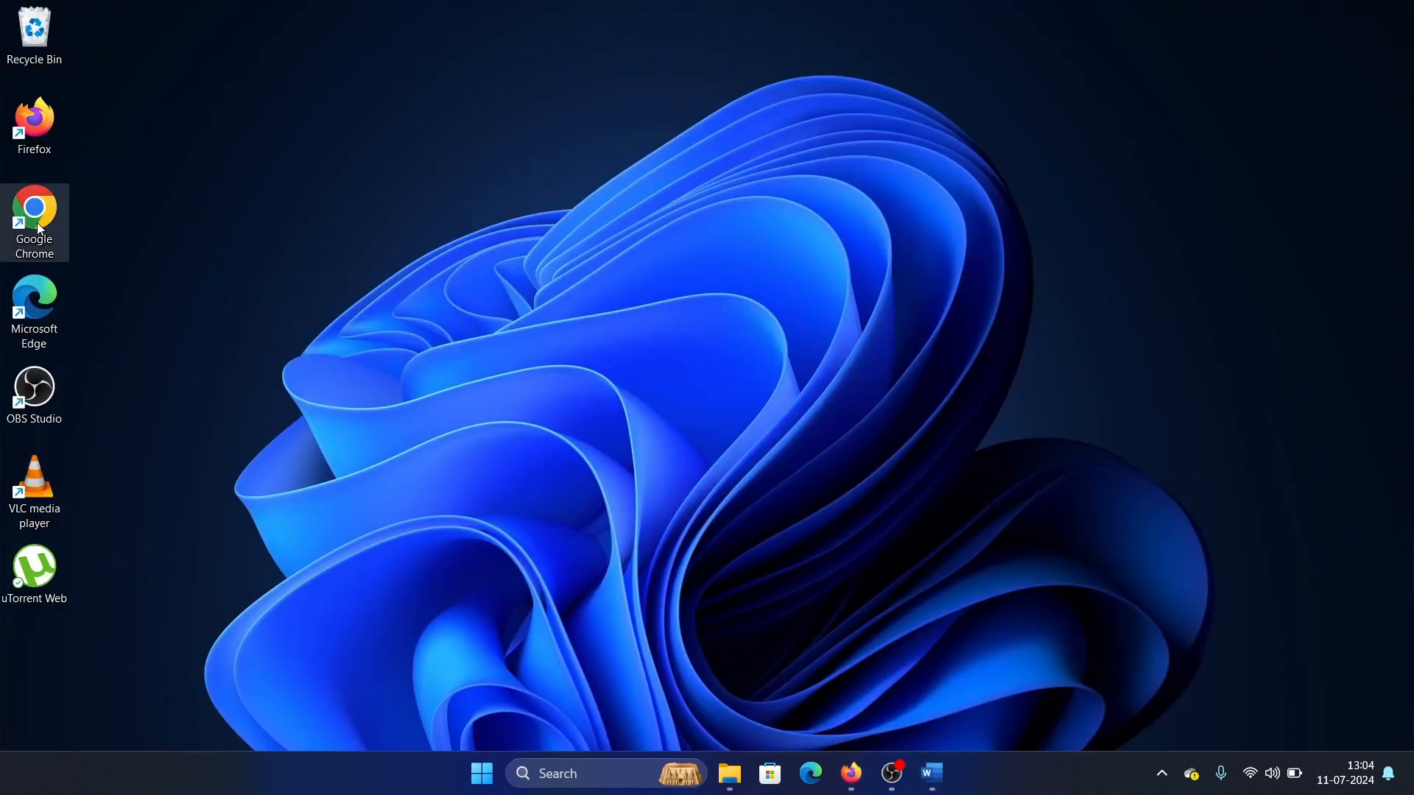
double_click(34, 214)
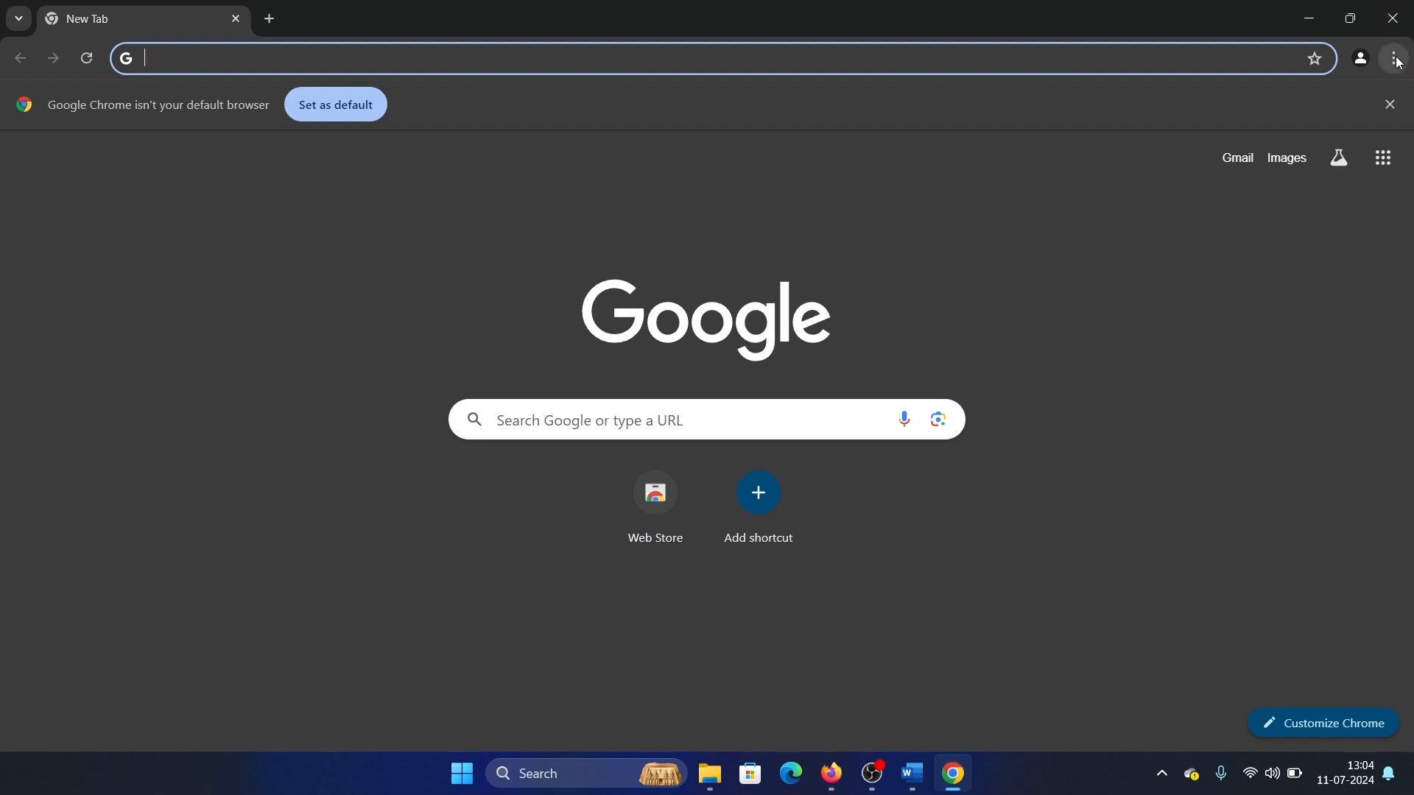
- Restore Chrome's settings to their original defaults via chrome://settings Reset settings
text(chrome://settings)
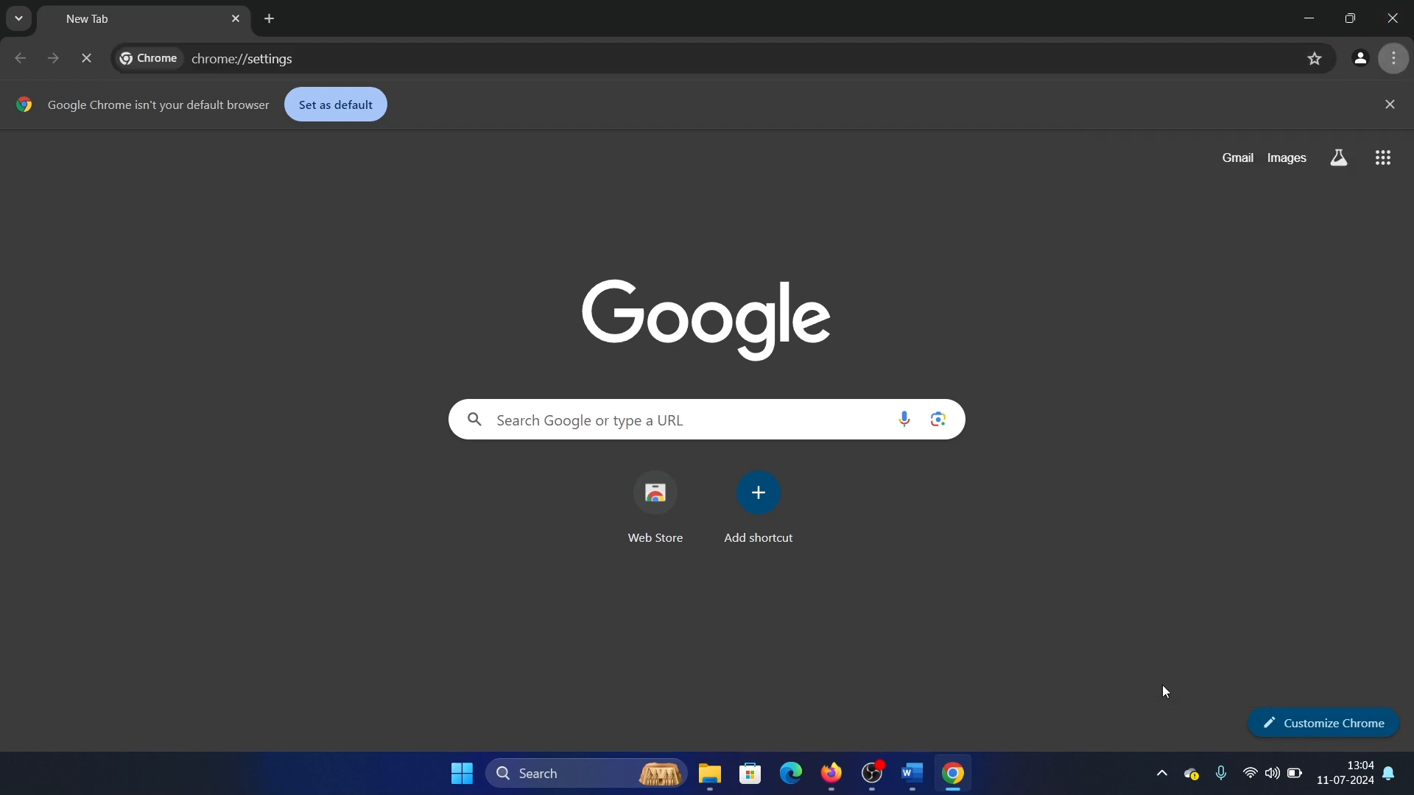
click(98, 663)
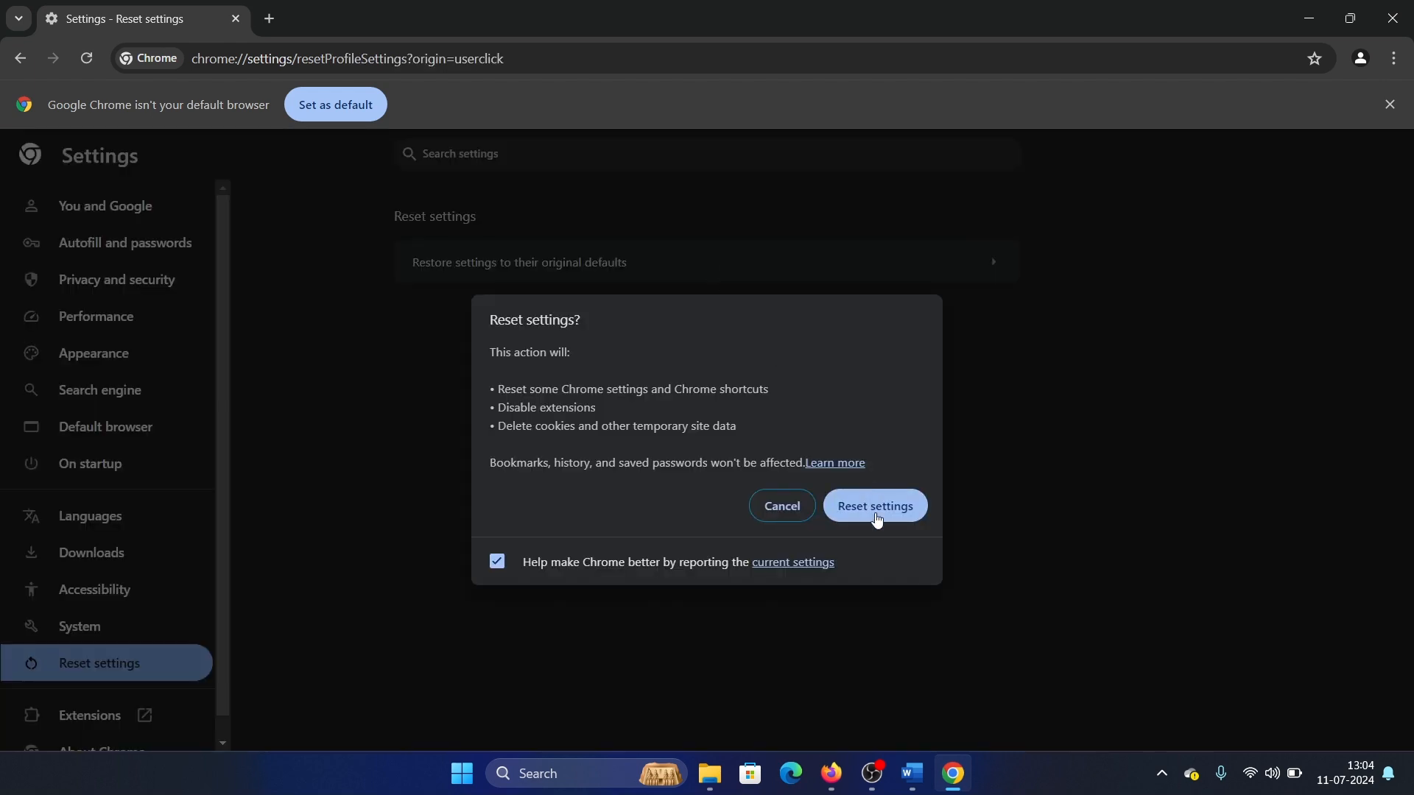
click(873, 505)
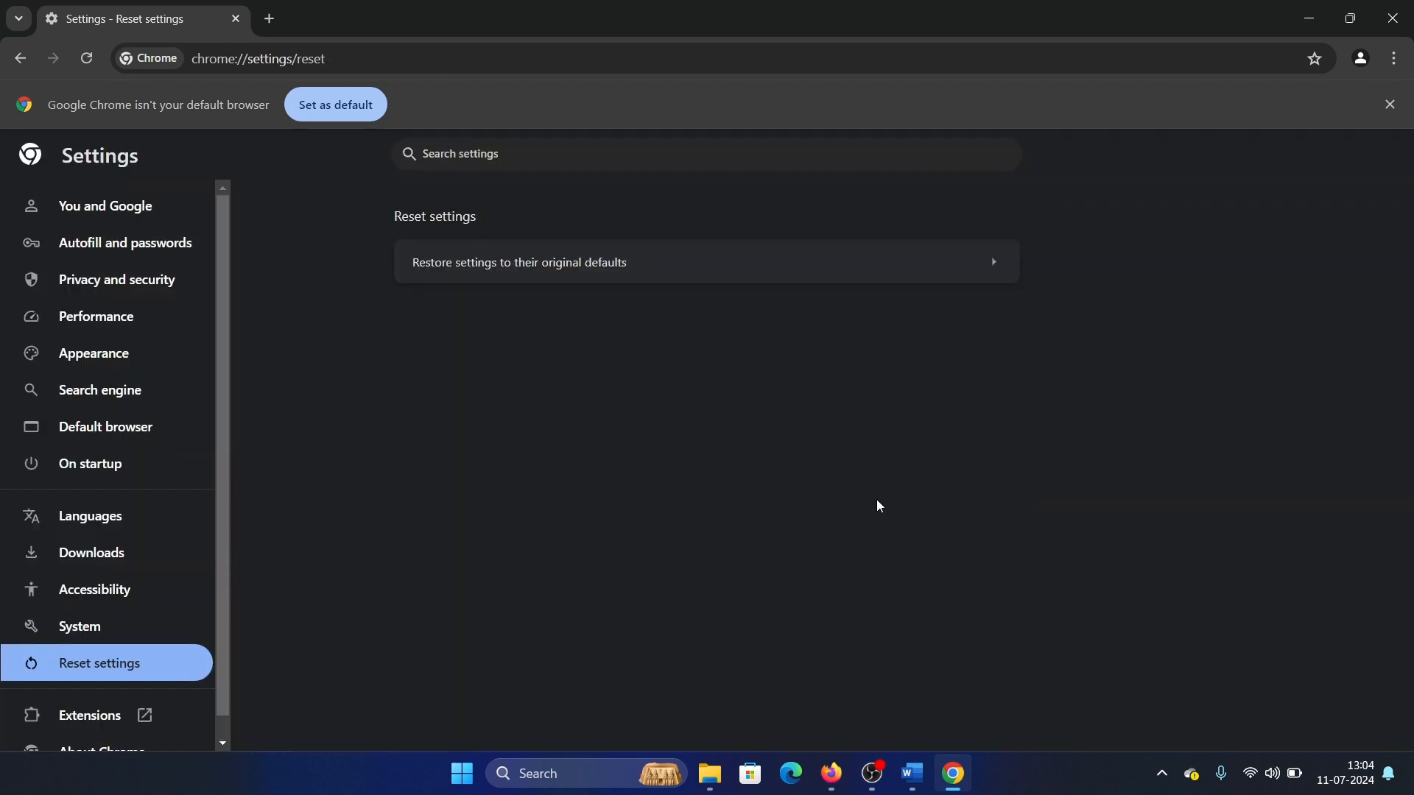